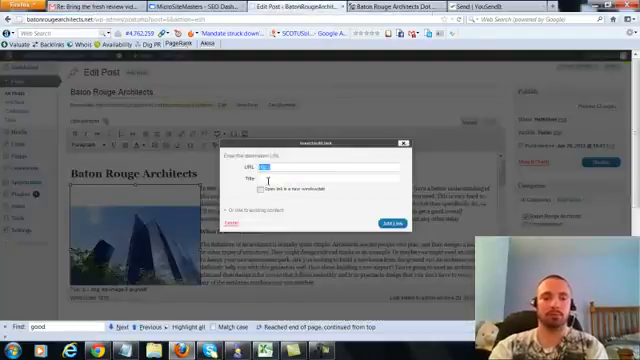
pyautogui.write('http://batonrougearchitects.net/')
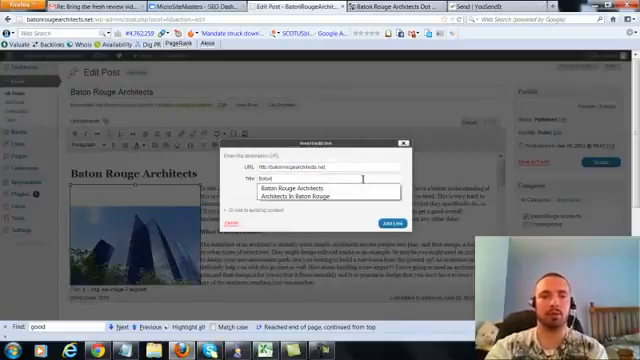
pyautogui.click(300, 198)
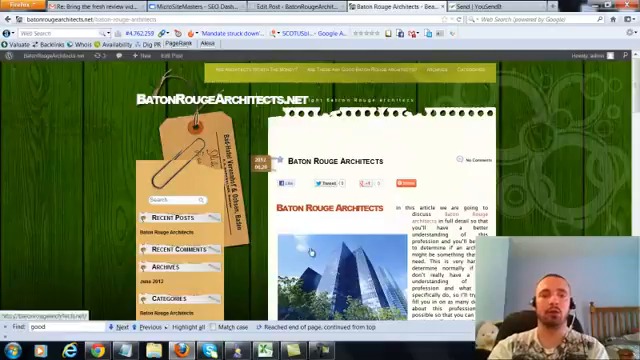
# Step: Scroll down through the live Baton Rouge Architects post
pyautogui.scroll(-3)
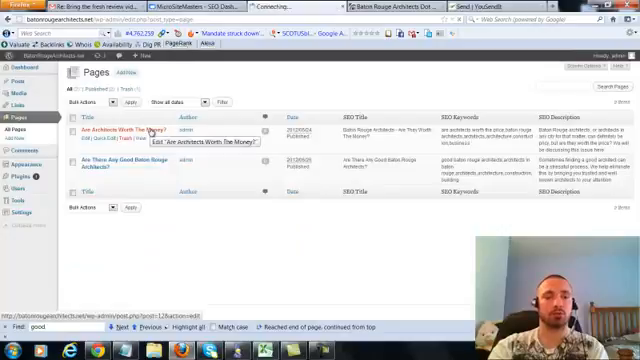
# Step: Link the Are Architects Worth The Money? image to batonrougearchitects.net with alt text 'Architects in Baton Rouge' and update
pyautogui.click(118, 130)
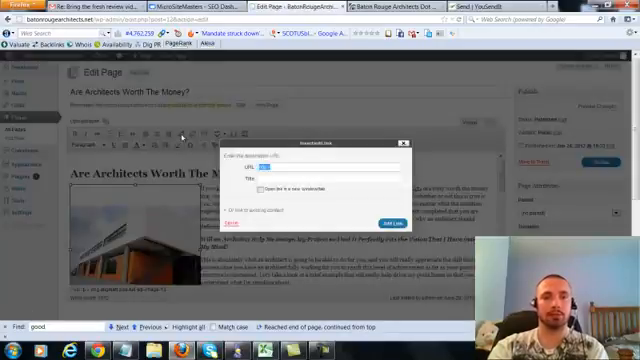
pyautogui.write('batonrougearchitects.net')
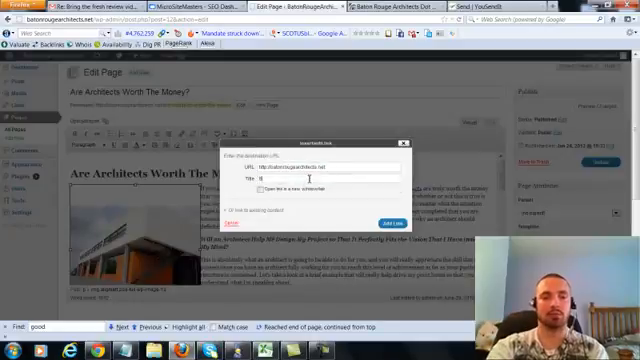
pyautogui.write('Architects in Baton Rouge')
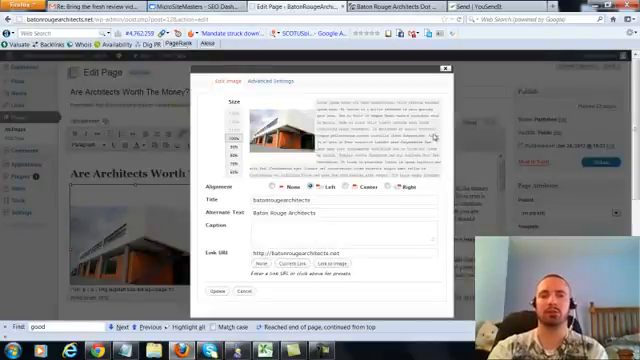
pyautogui.click(212, 292)
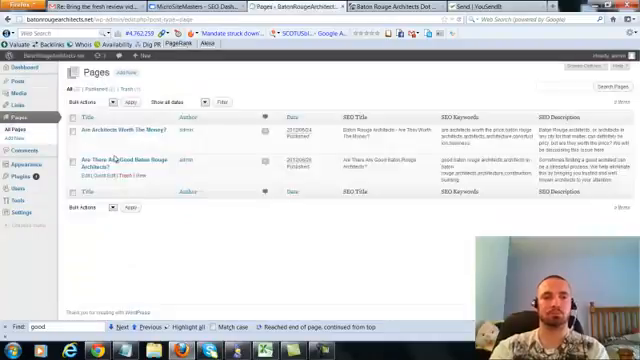
# Step: Open the Are There Any Good Baton Rouge Architects? page from the Pages list
pyautogui.click(108, 160)
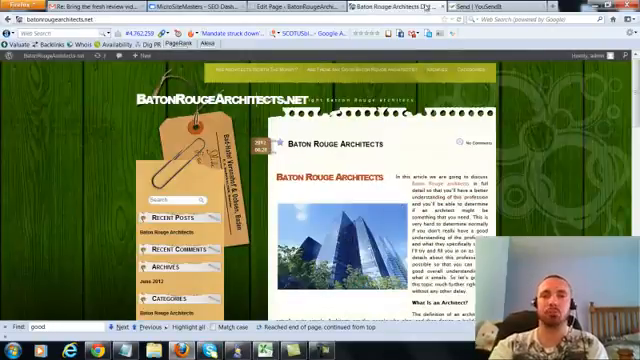
# Step: Return to the Edit Page editor for Are There Any Good Baton Rouge Architects?
pyautogui.click(400, 8)
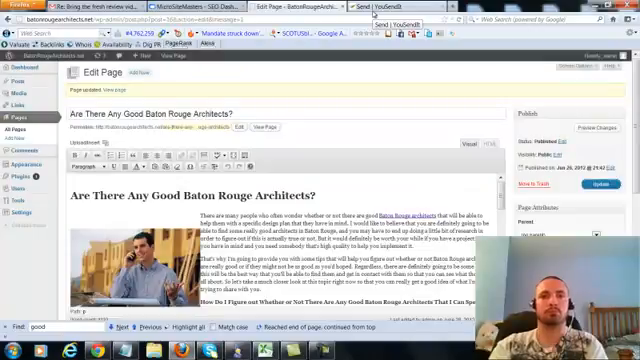
pyautogui.moveTo(352, 72)
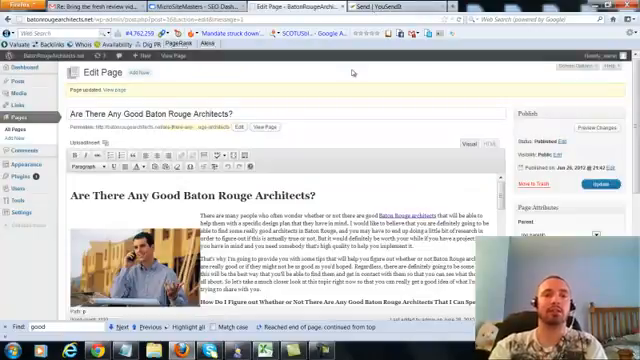